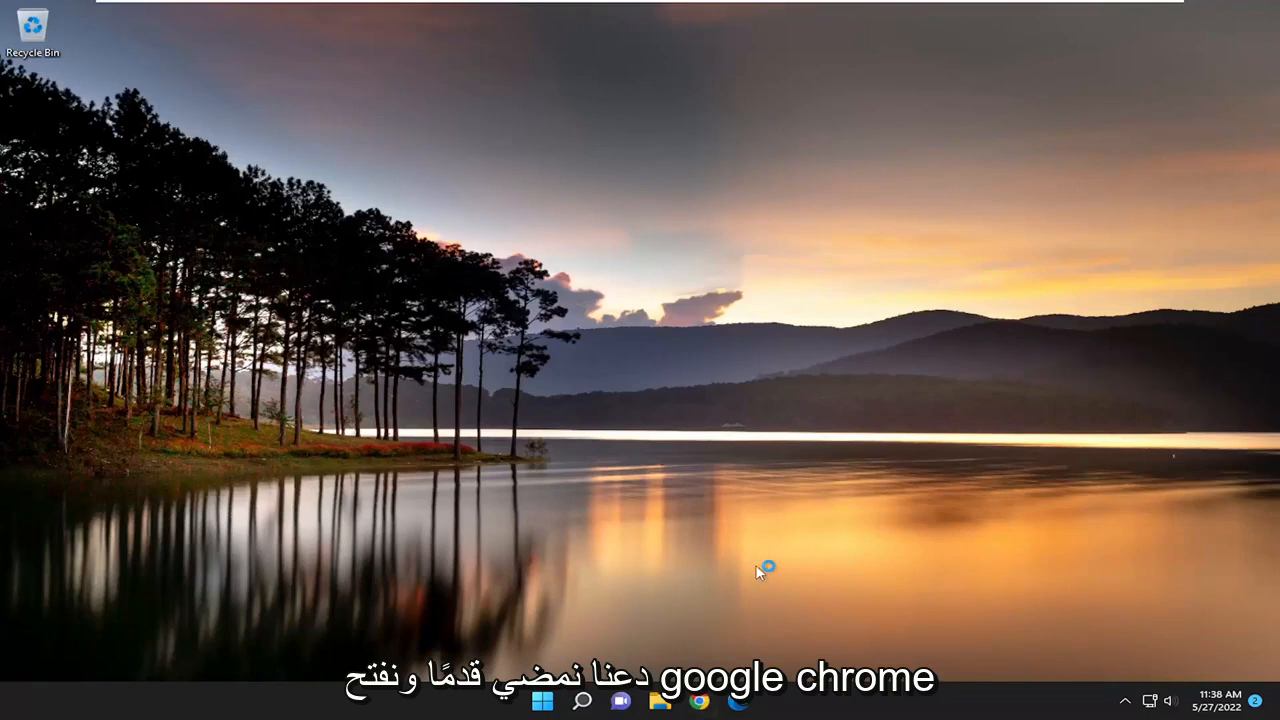
Launch Chrome and show the More tools submenu from the three-dot menu.
left_click(686, 700)
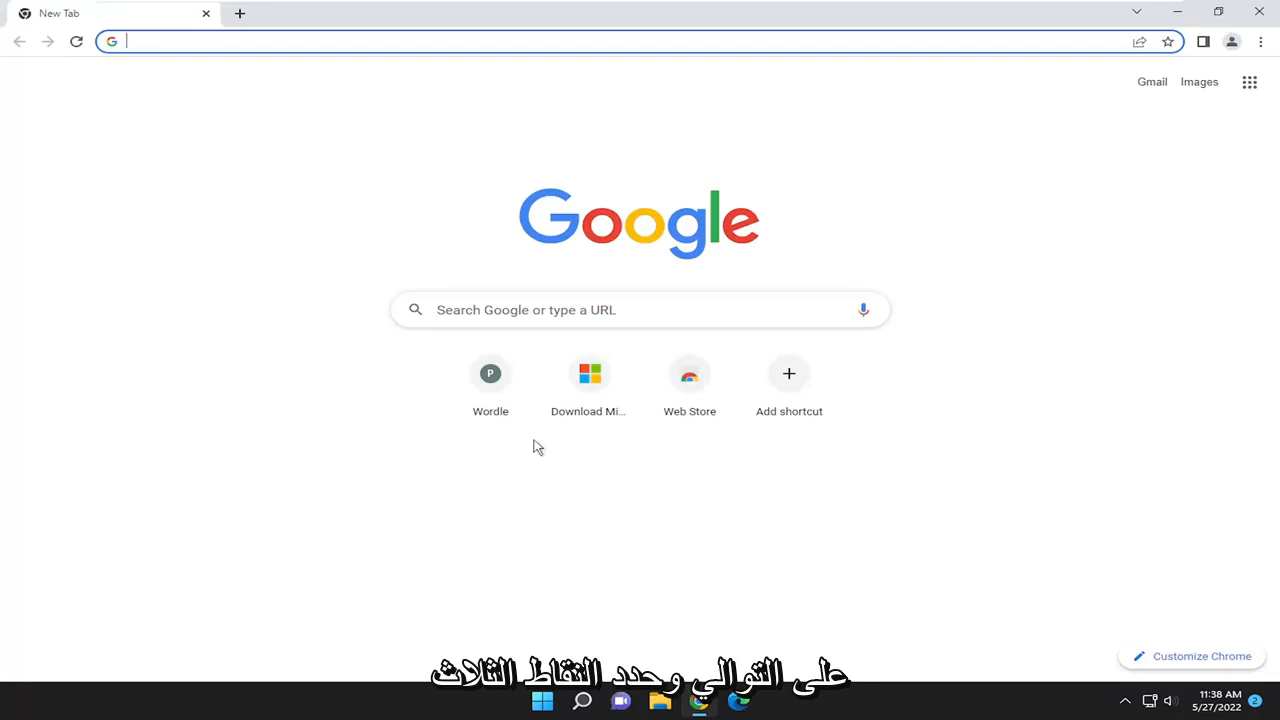
mouse_move(1267, 41)
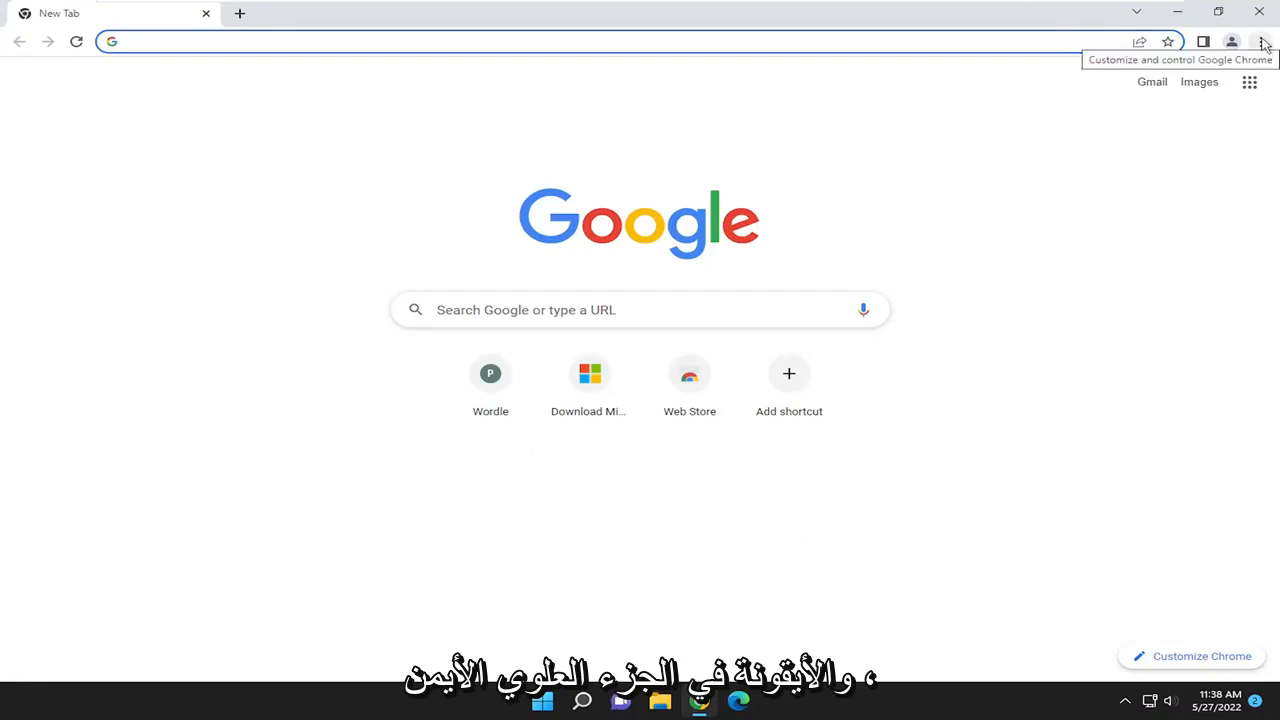
left_click(1265, 40)
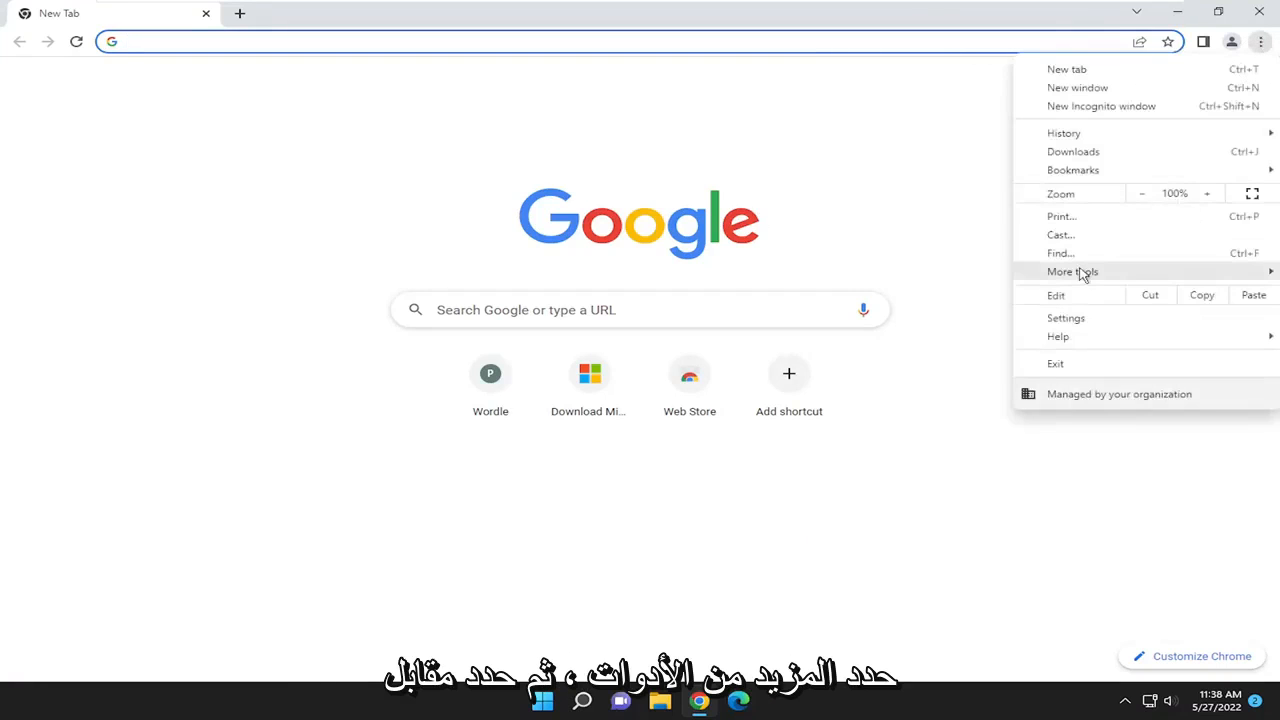
left_click(1074, 271)
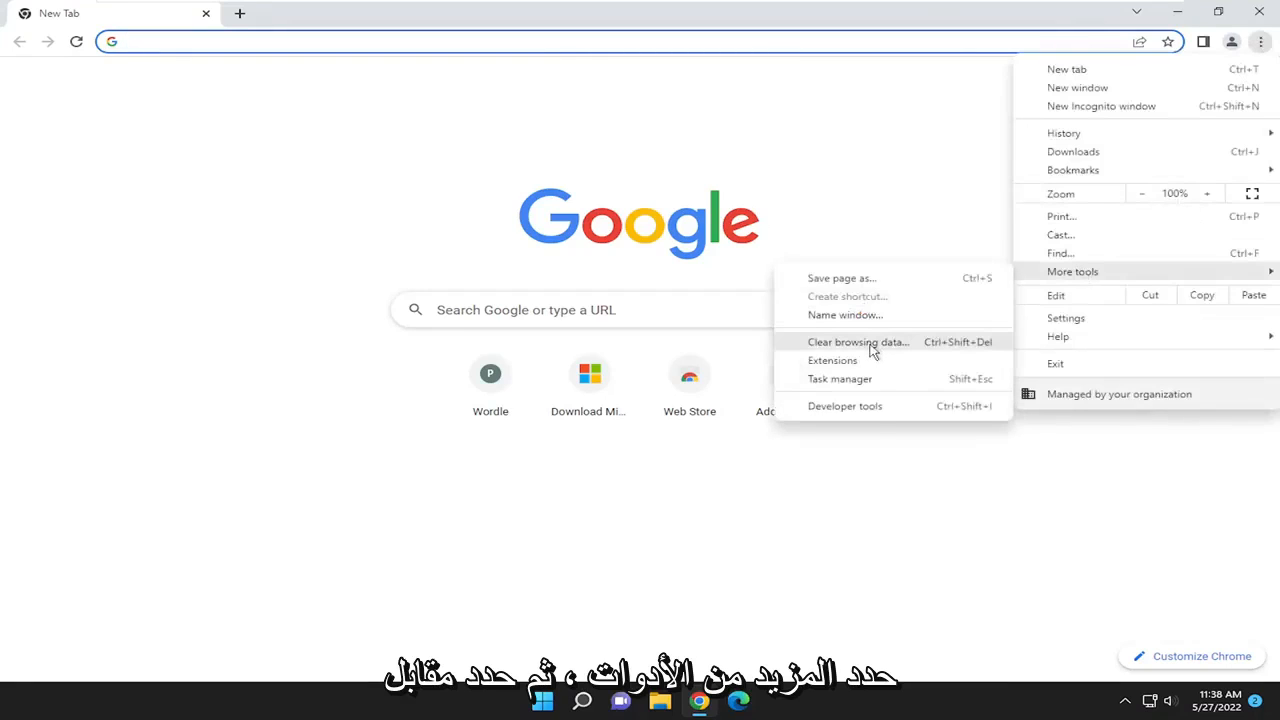
Clear all-time browsing data, including cookies and cached images and files.
left_click(858, 341)
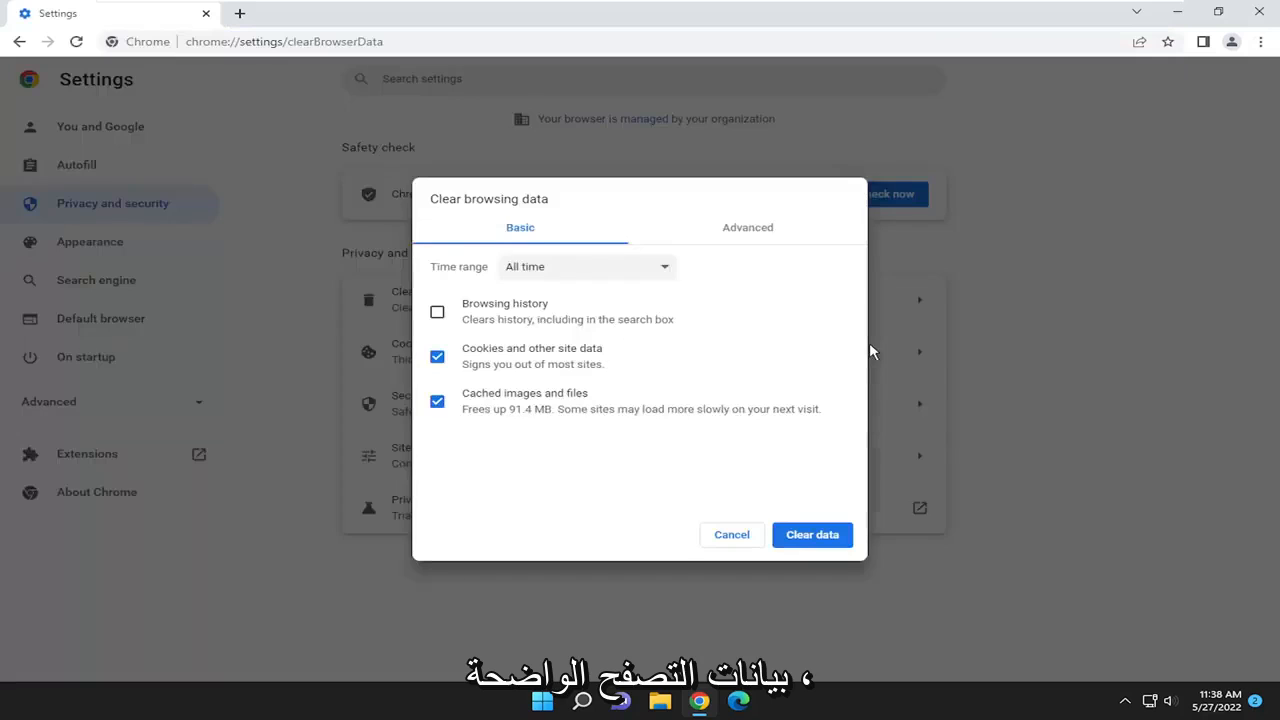
left_click(587, 266)
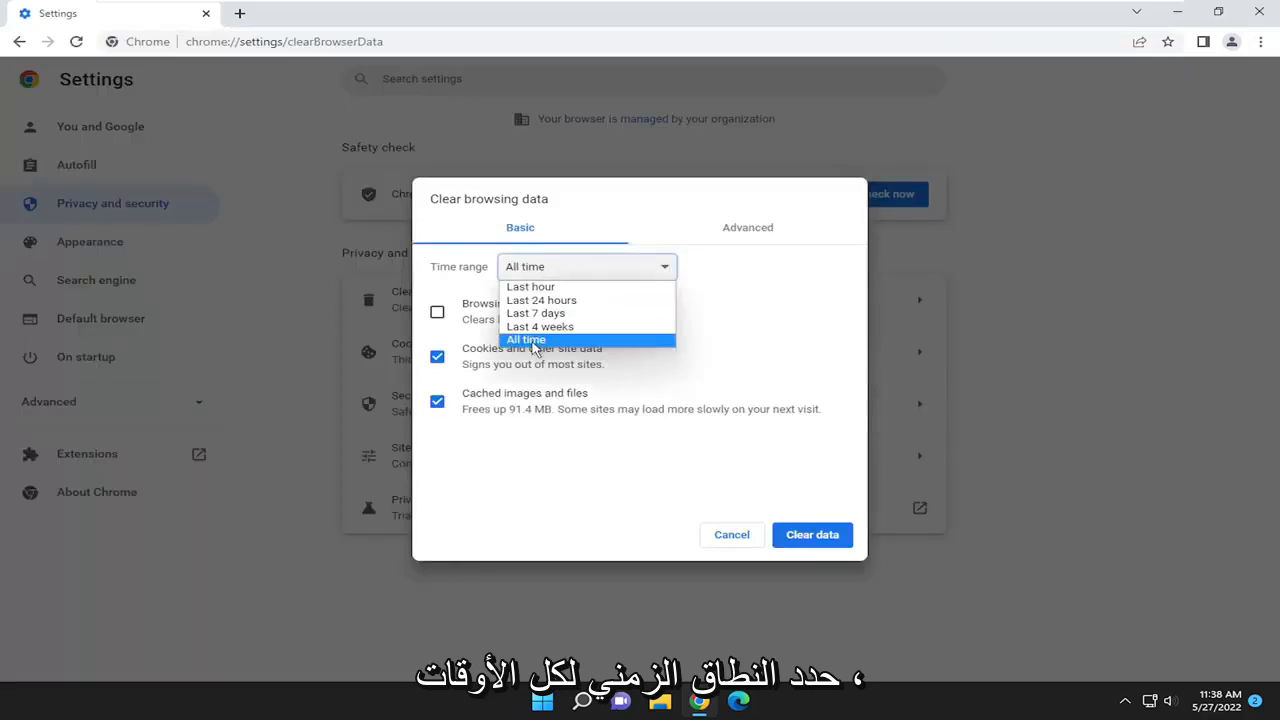
left_click(526, 339)
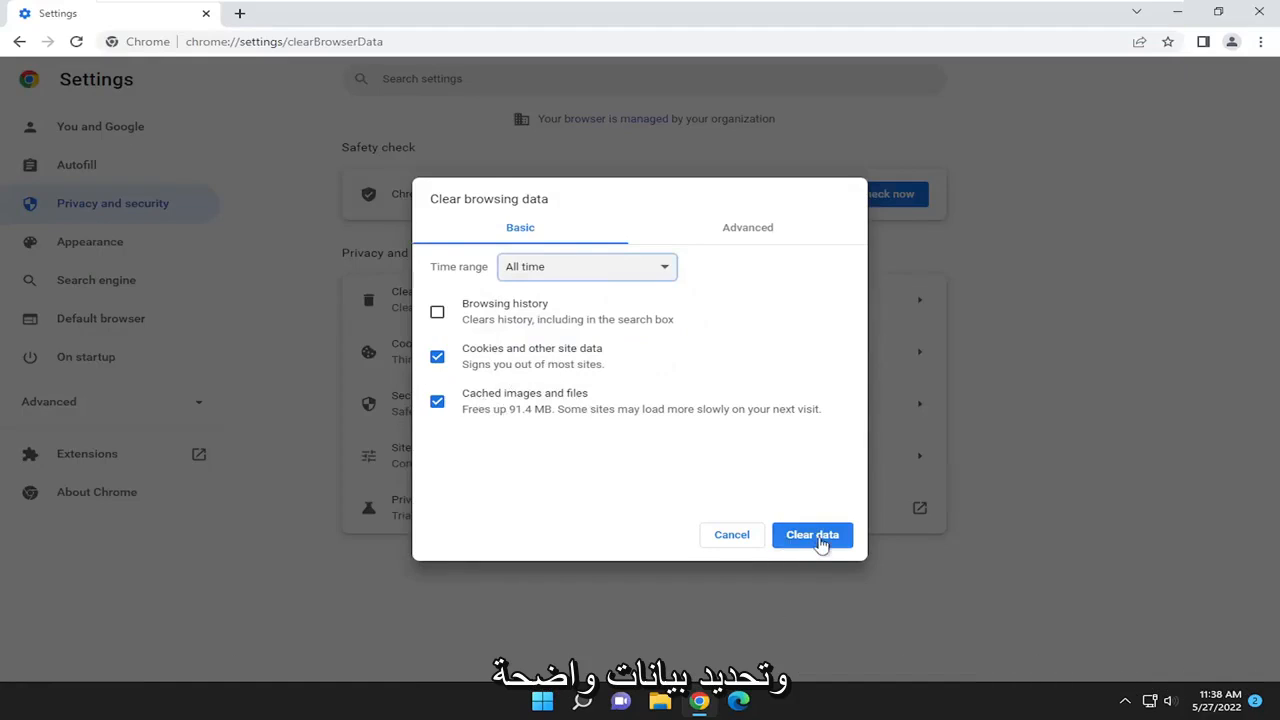
left_click(812, 535)
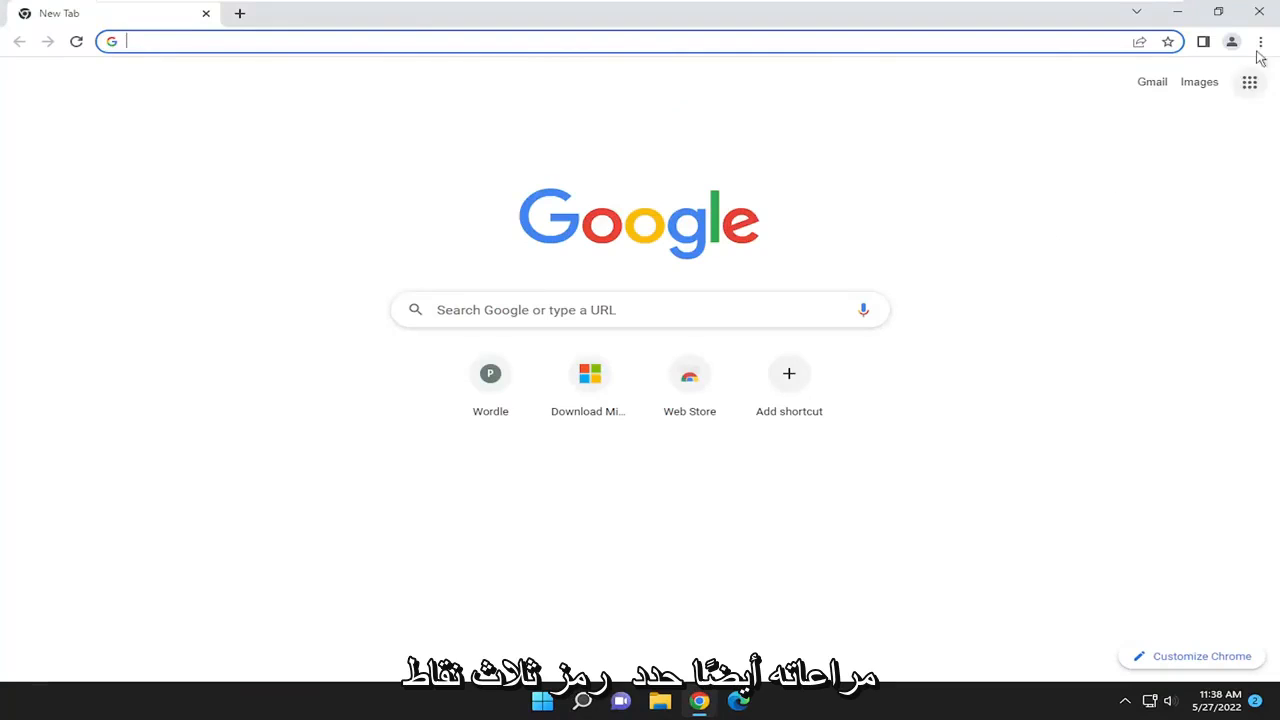
Open Chrome's Extensions page from the three-dot menu's More tools.
left_click(1261, 42)
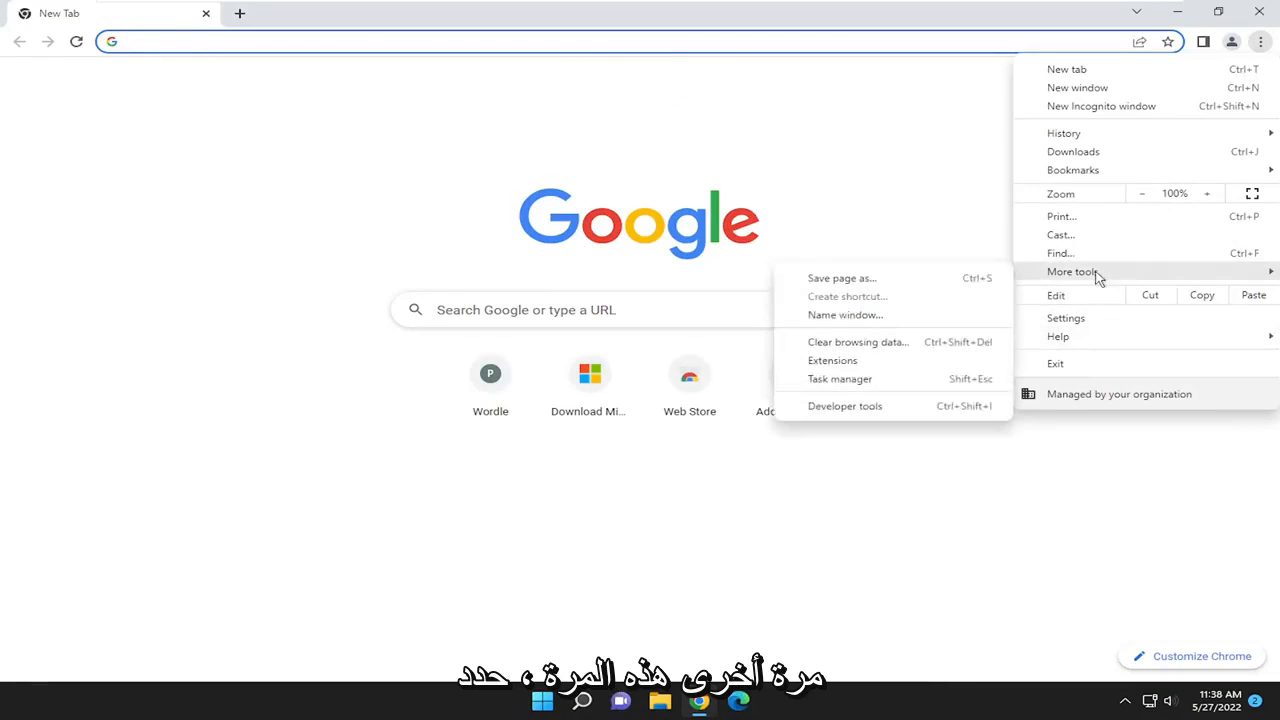
mouse_move(847, 363)
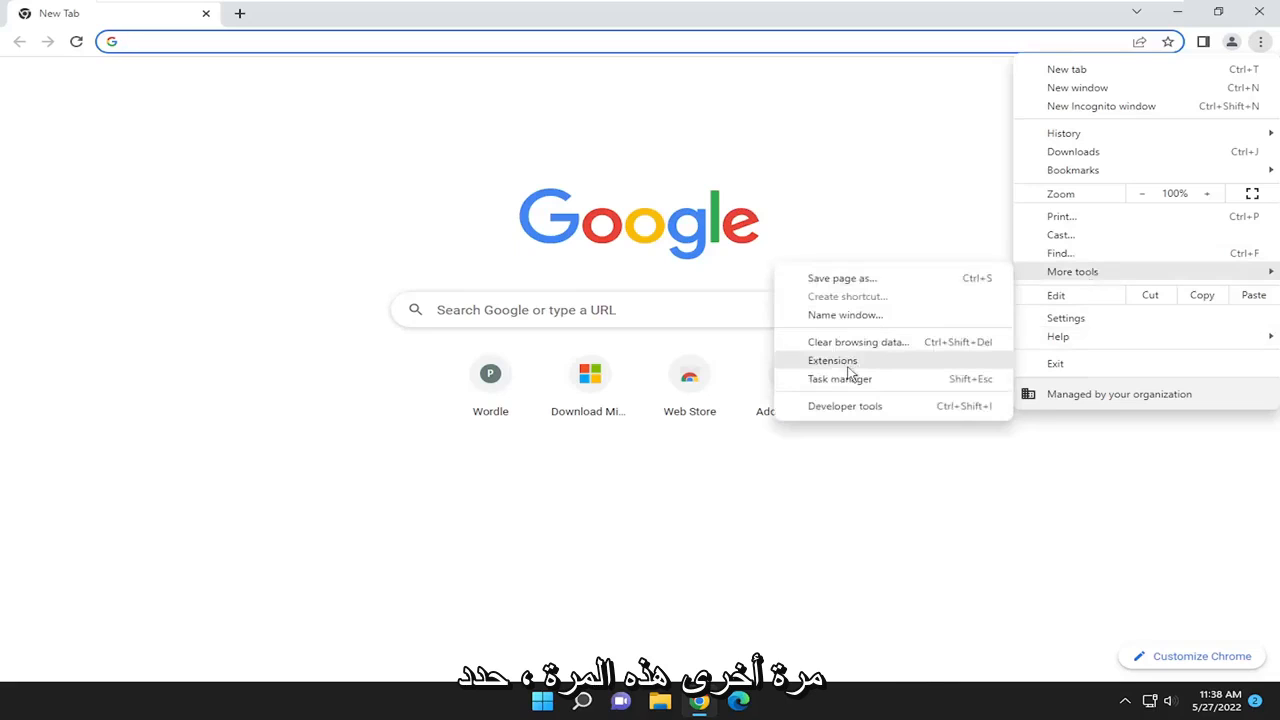
left_click(832, 360)
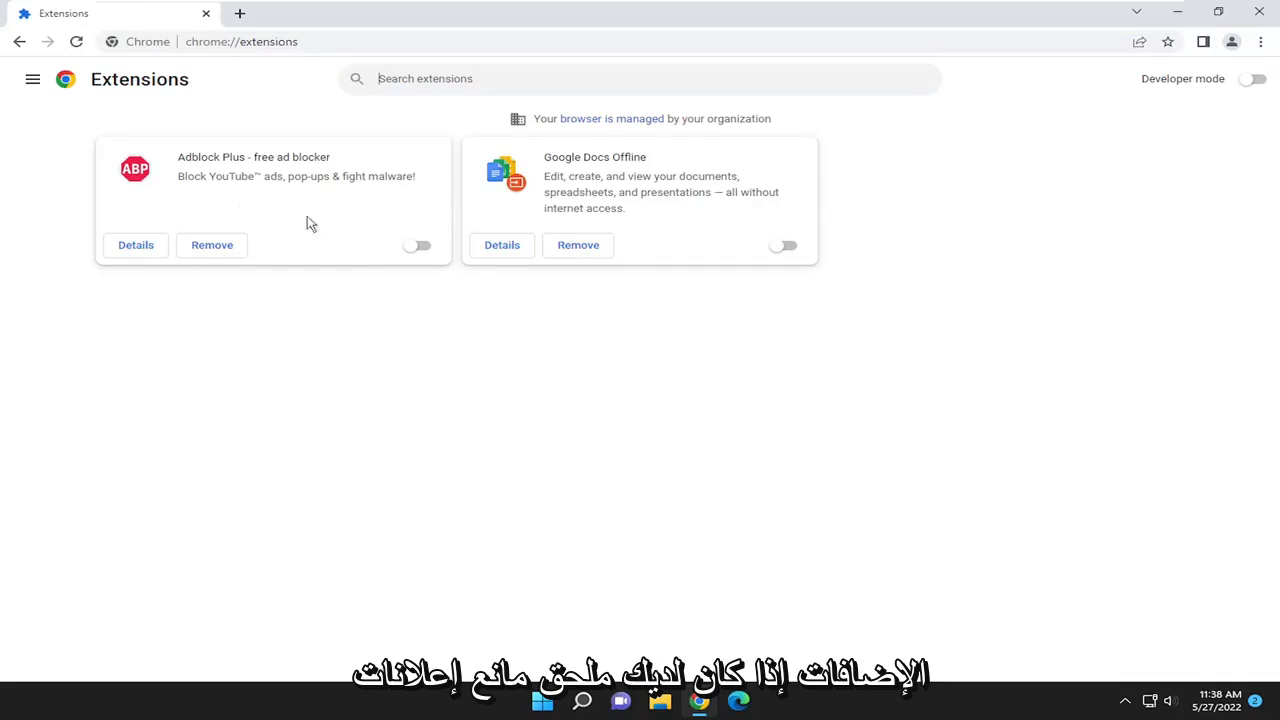
Toggle Adblock Plus on and back off, leaving it disabled.
left_click(416, 245)
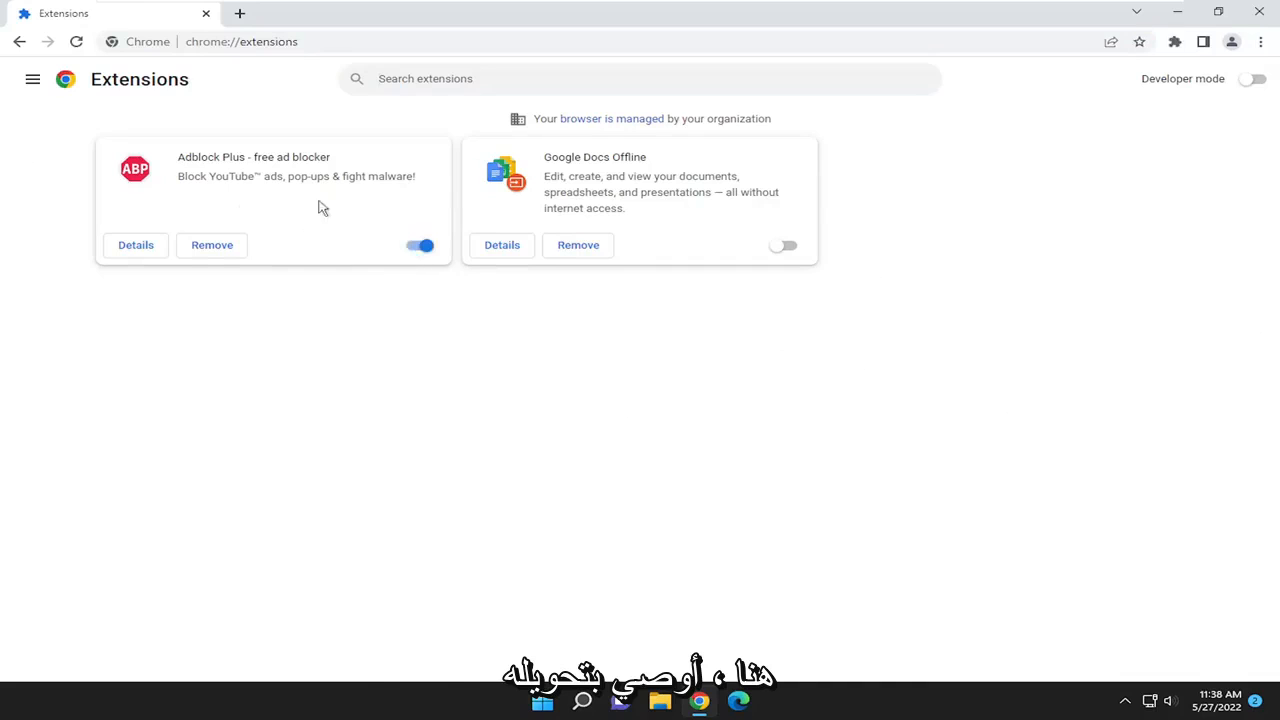
left_click(419, 246)
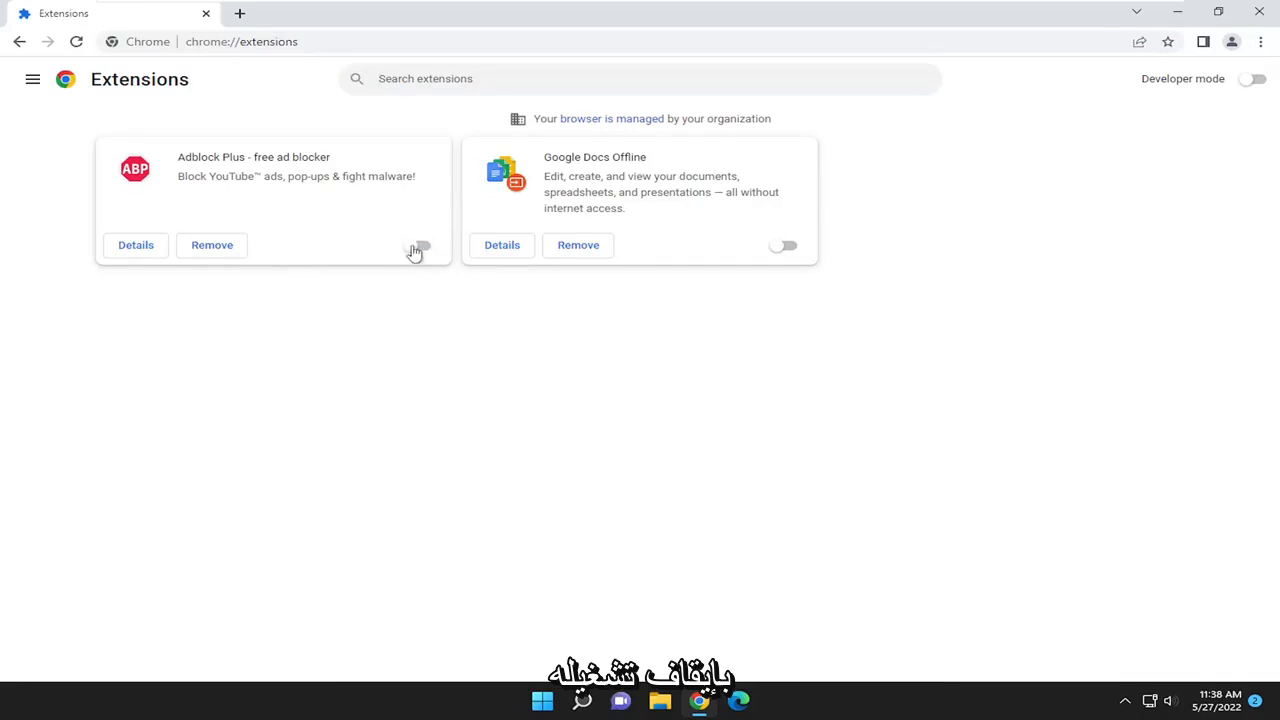